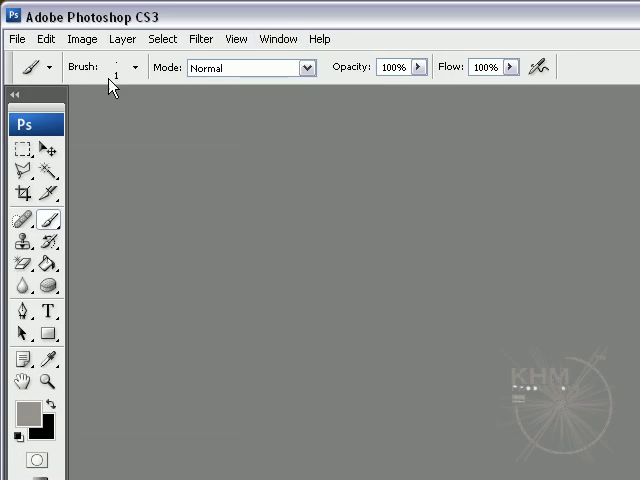
# Bring up the Open window browsed to the 'the outside rain' photo folder.
pyautogui.click(278, 38)
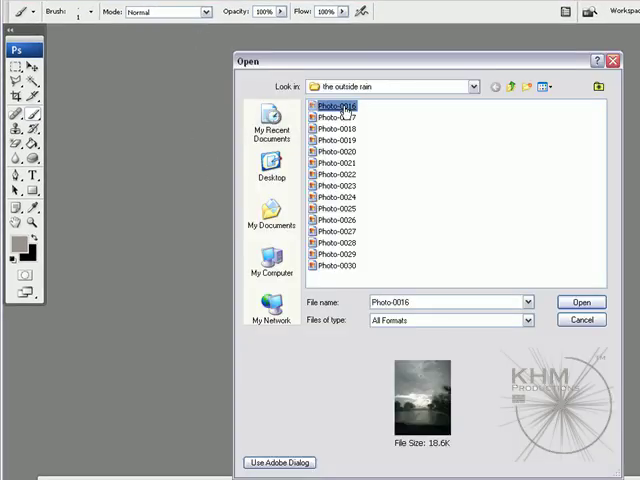
pyautogui.click(580, 302)
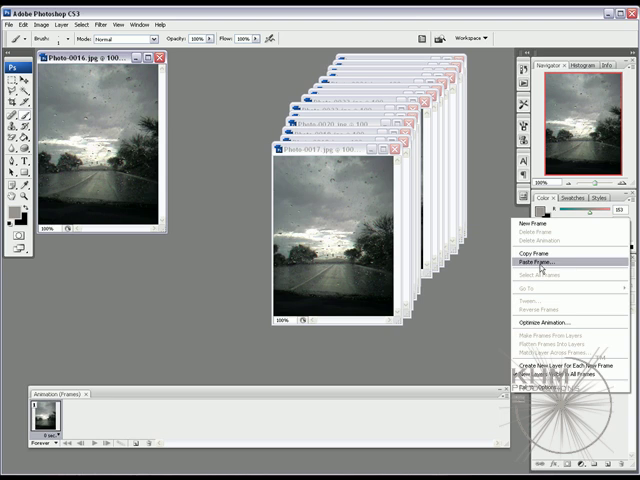
# Paste the copied rain photo as a new frame after the selected frame.
pyautogui.click(540, 264)
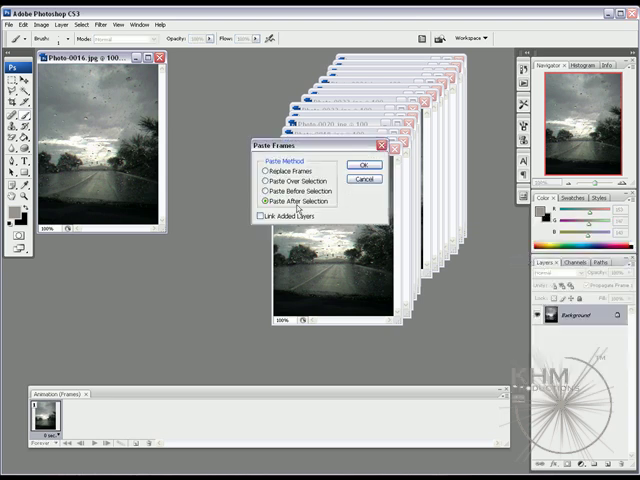
pyautogui.click(364, 164)
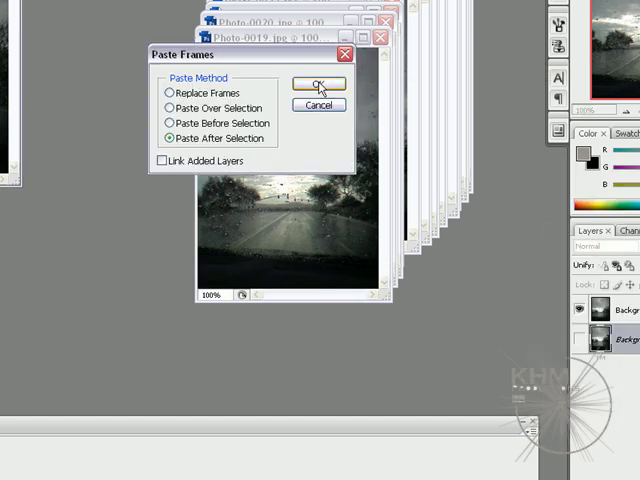
pyautogui.click(316, 84)
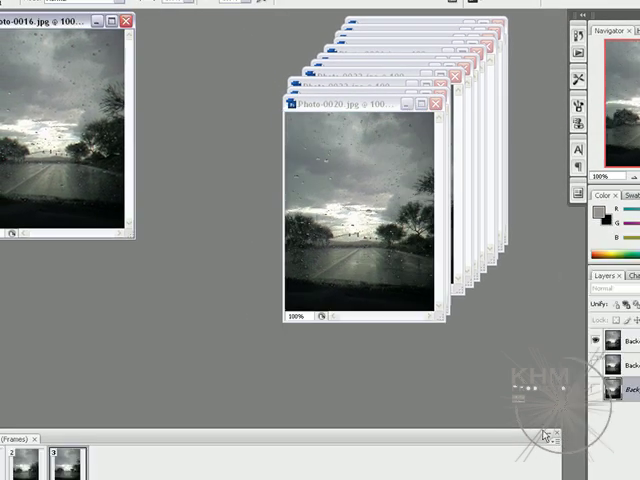
pyautogui.click(556, 442)
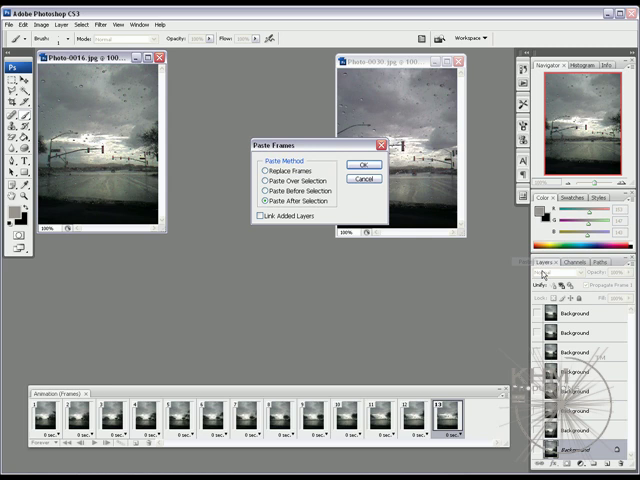
# Paste the remaining rain photos as frames after the selection, closing documents along the way.
pyautogui.click(360, 164)
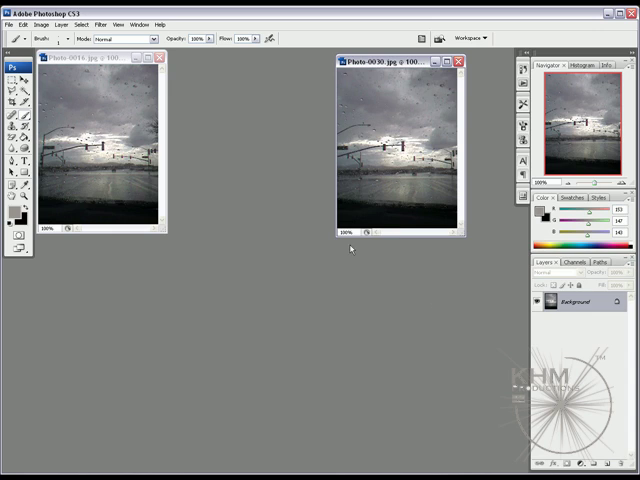
pyautogui.click(160, 18)
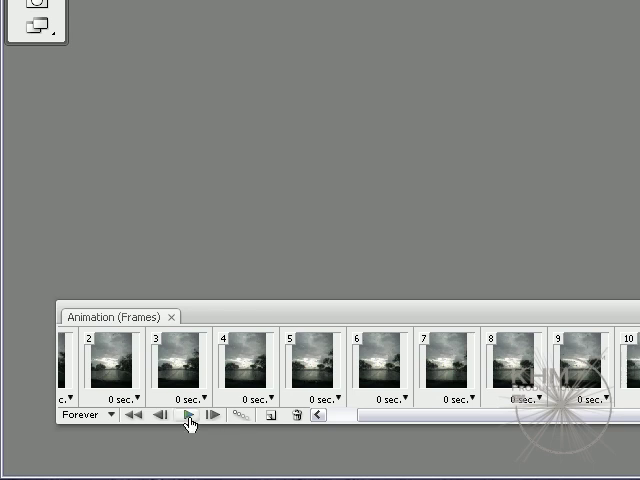
# Set each animation frame's delay to 0.1 seconds, frame by frame.
pyautogui.click(188, 424)
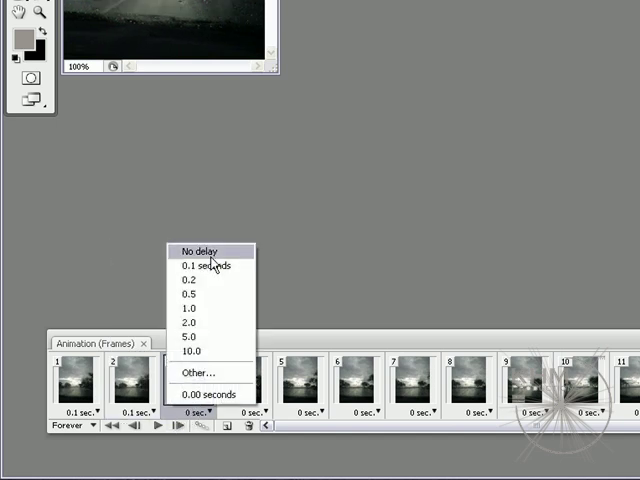
pyautogui.click(204, 264)
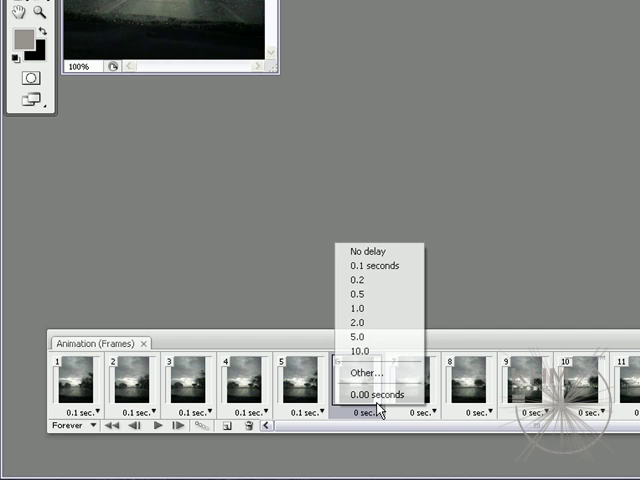
pyautogui.click(374, 264)
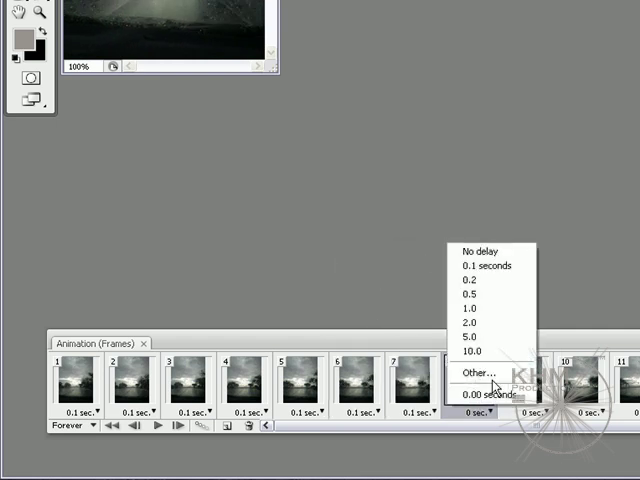
pyautogui.click(488, 264)
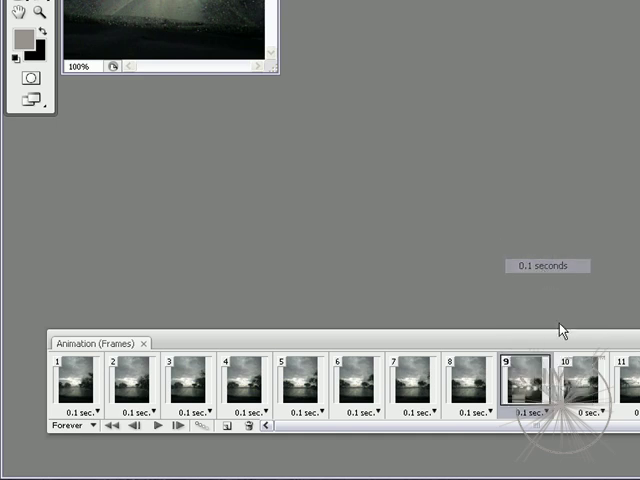
pyautogui.click(538, 408)
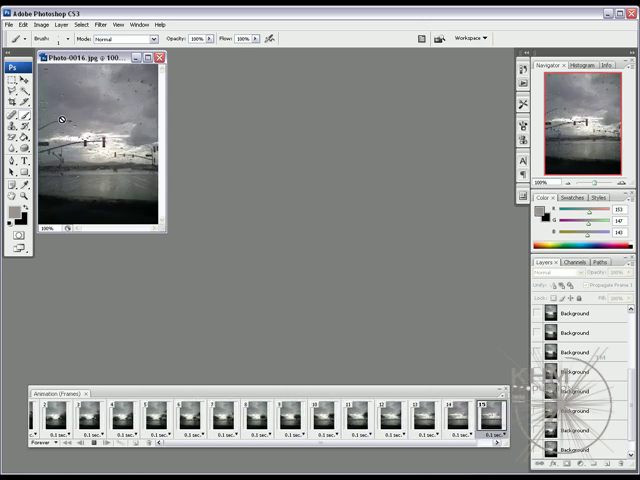
# Select frame 1 and bring up the file commands for exporting.
pyautogui.click(8, 16)
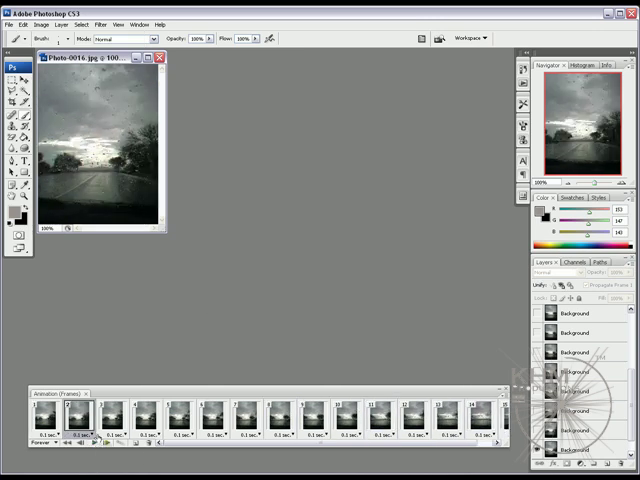
pyautogui.click(12, 24)
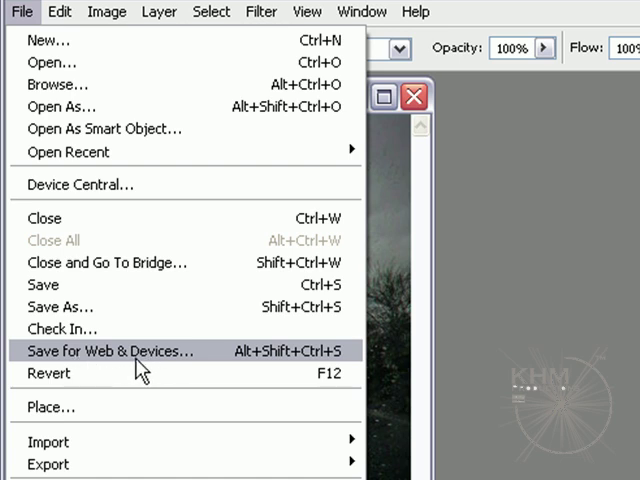
# In Save for Web, choose the 128 Dithered preset, GIF output and 256 colours.
pyautogui.click(112, 352)
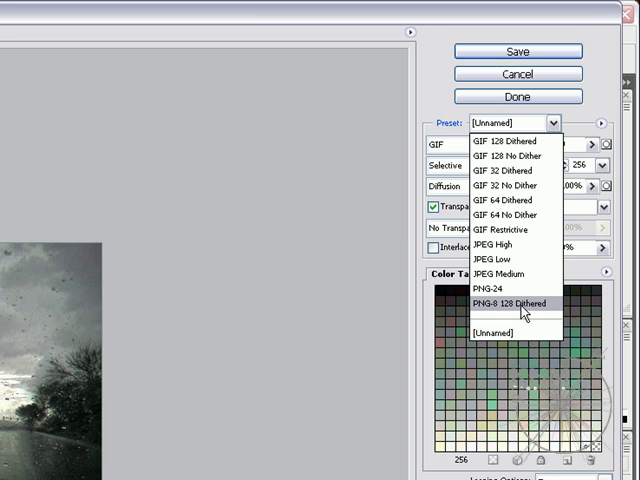
pyautogui.moveTo(528, 312)
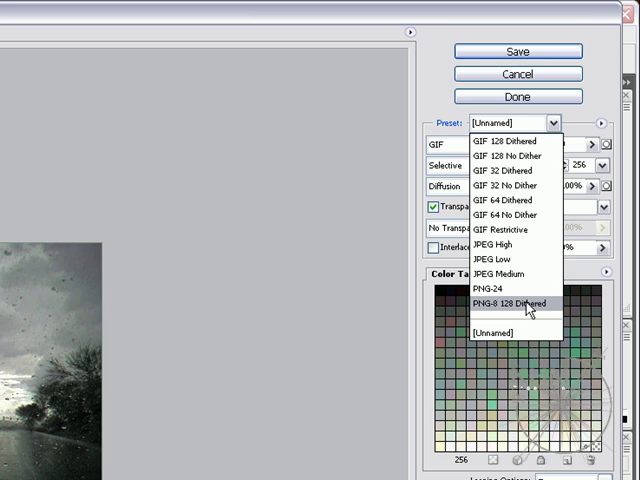
pyautogui.click(508, 304)
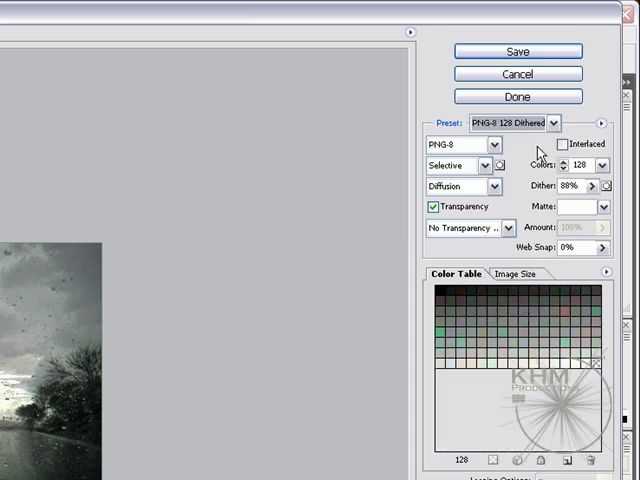
pyautogui.moveTo(484, 156)
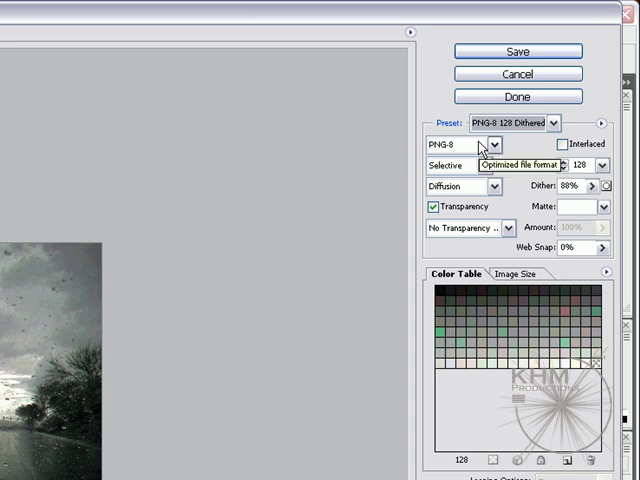
pyautogui.click(496, 144)
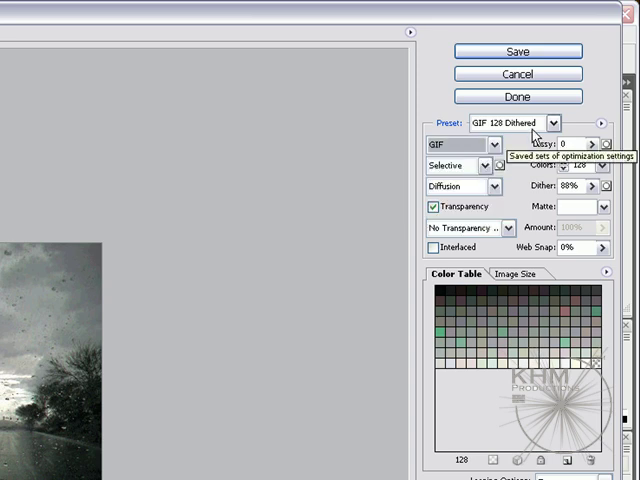
pyautogui.click(556, 122)
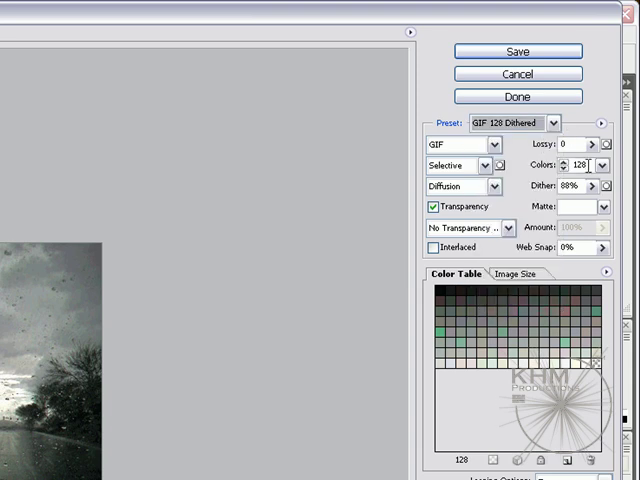
pyautogui.click(604, 164)
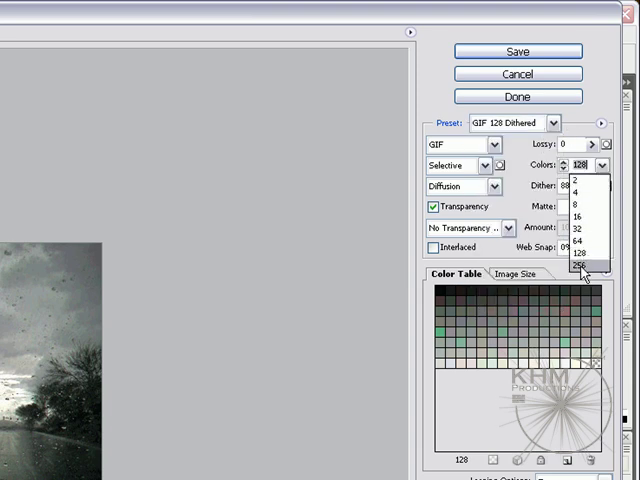
pyautogui.click(580, 268)
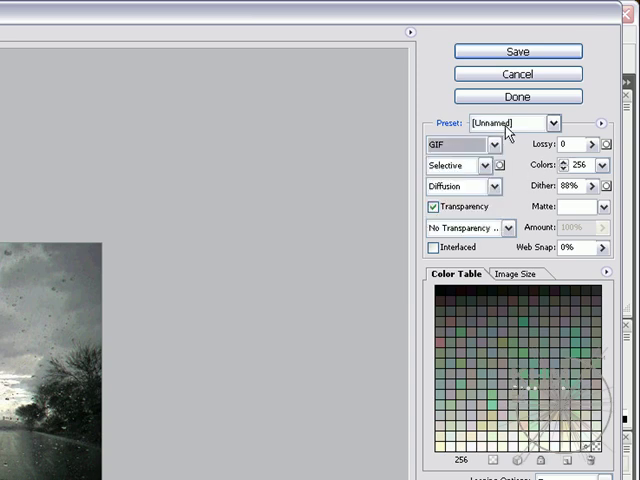
pyautogui.moveTo(516, 128)
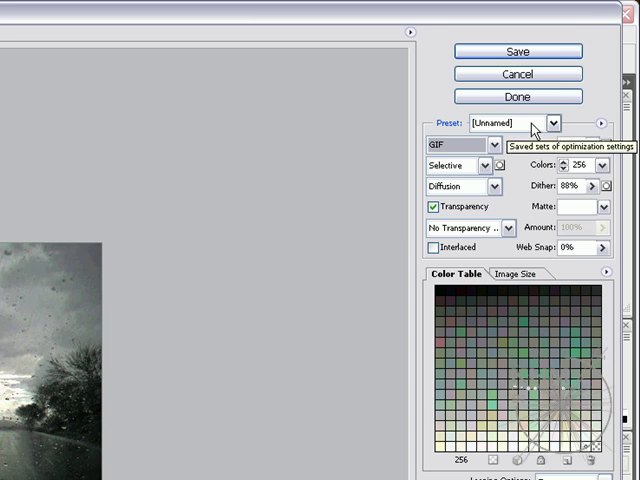
pyautogui.moveTo(450, 148)
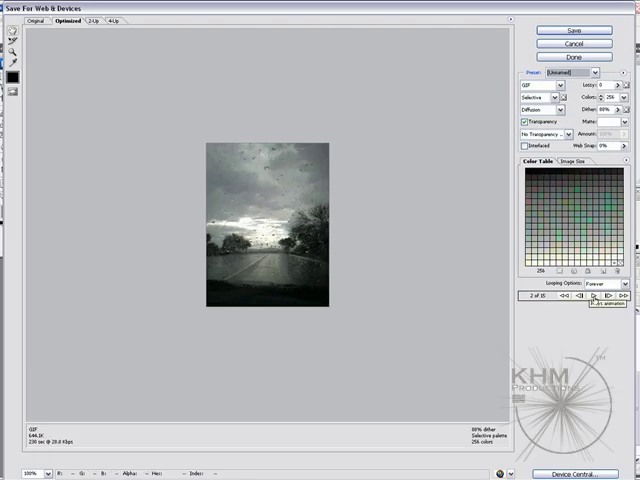
# Play the animation preview, then proceed to saving the GIF.
pyautogui.click(588, 302)
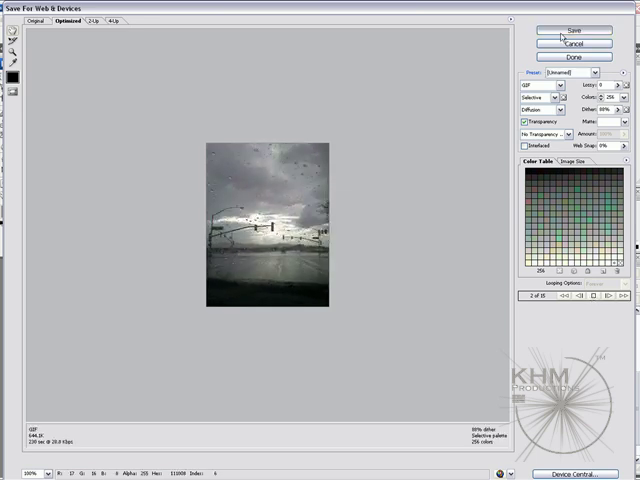
pyautogui.click(568, 28)
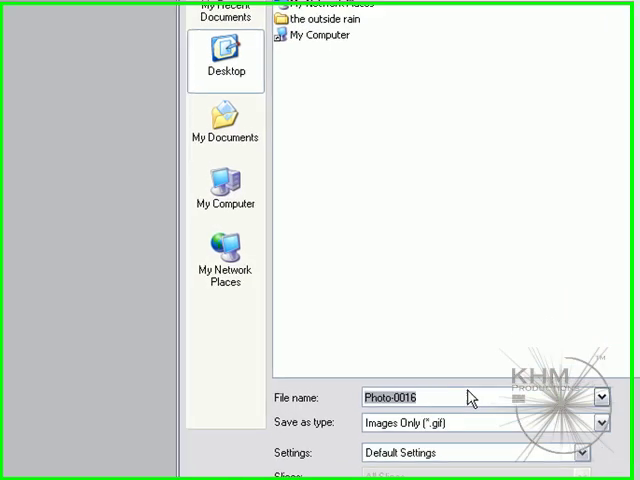
# Save the animated GIF to the desktop as 'drive'.
pyautogui.write('drive')
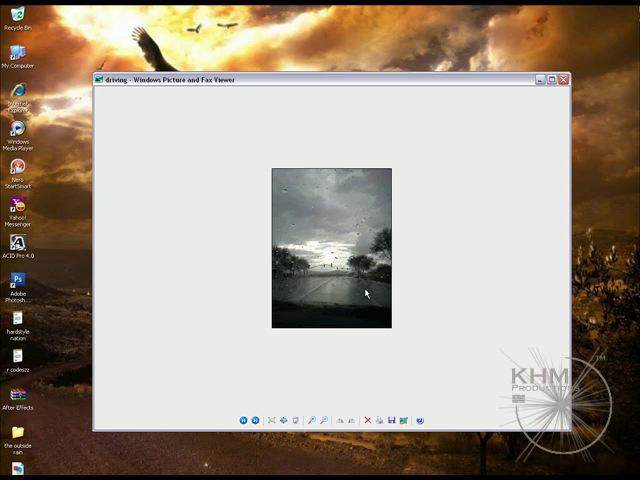
# Close Windows Picture and Fax Viewer after watching the rain GIF.
pyautogui.click(564, 80)
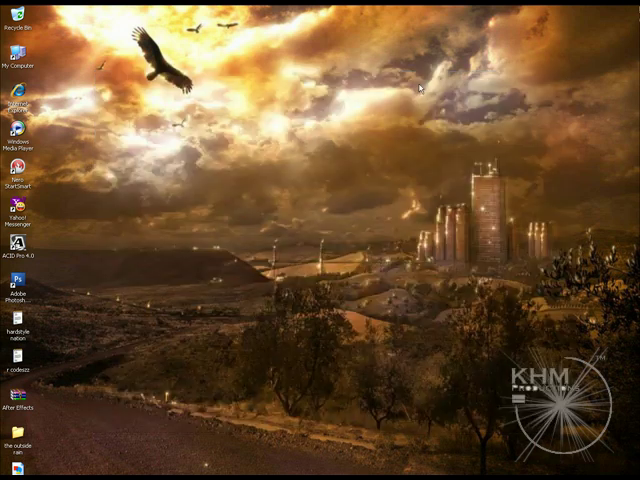